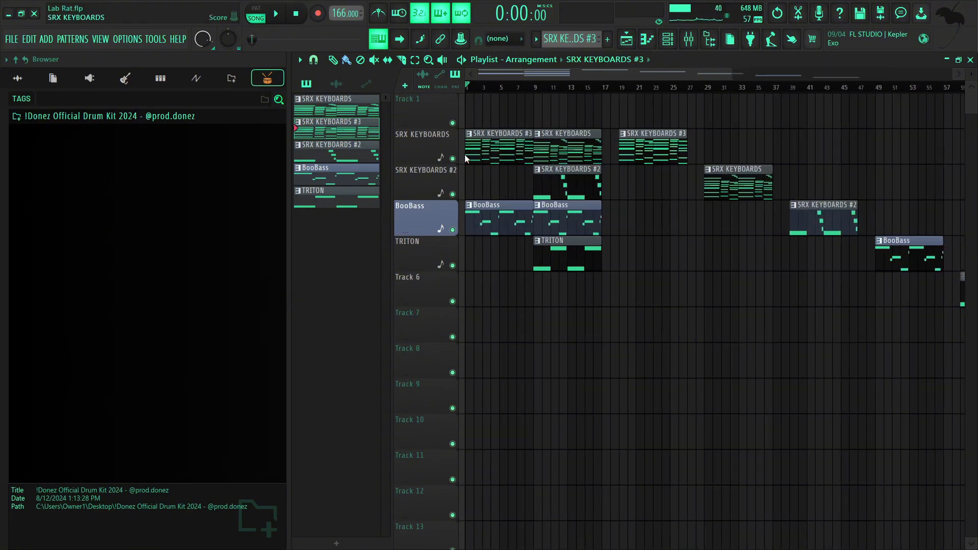
# Open the SRX KEYBOARDS pattern clip in the piano roll to show its eight-bar chord notes.
pyautogui.click(667, 38)
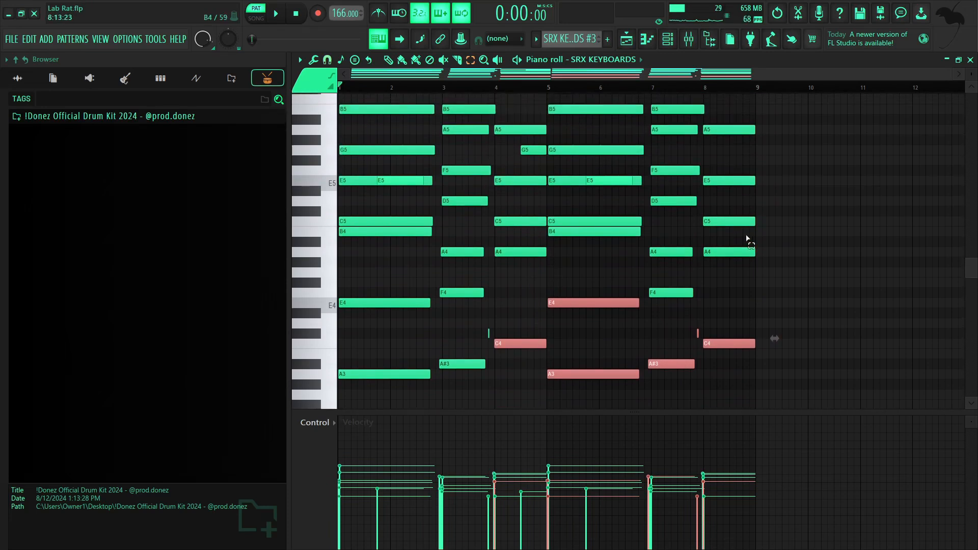
# Play back the SRX KEYBOARDS chords, then switch the piano roll to the BooBass bass notes.
pyautogui.scroll(-3)
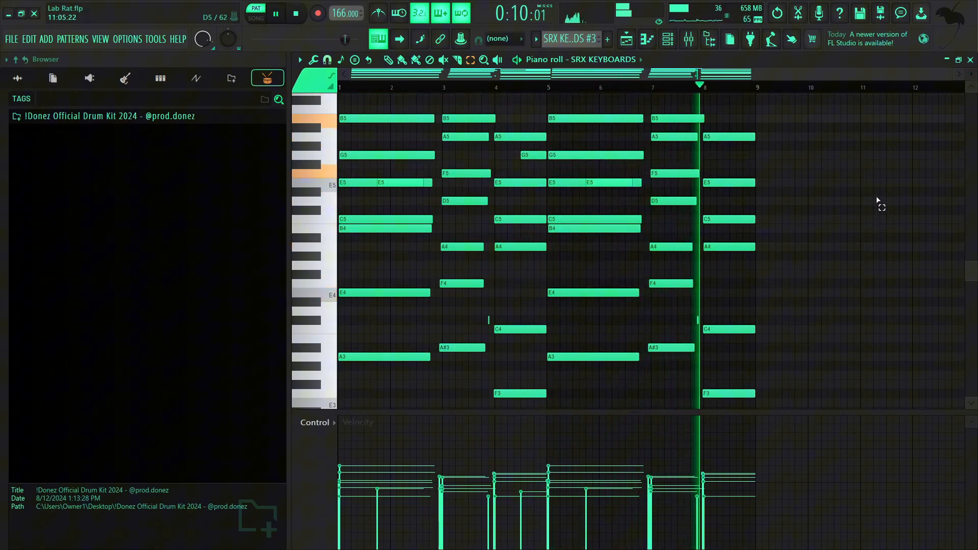
pyautogui.click(603, 59)
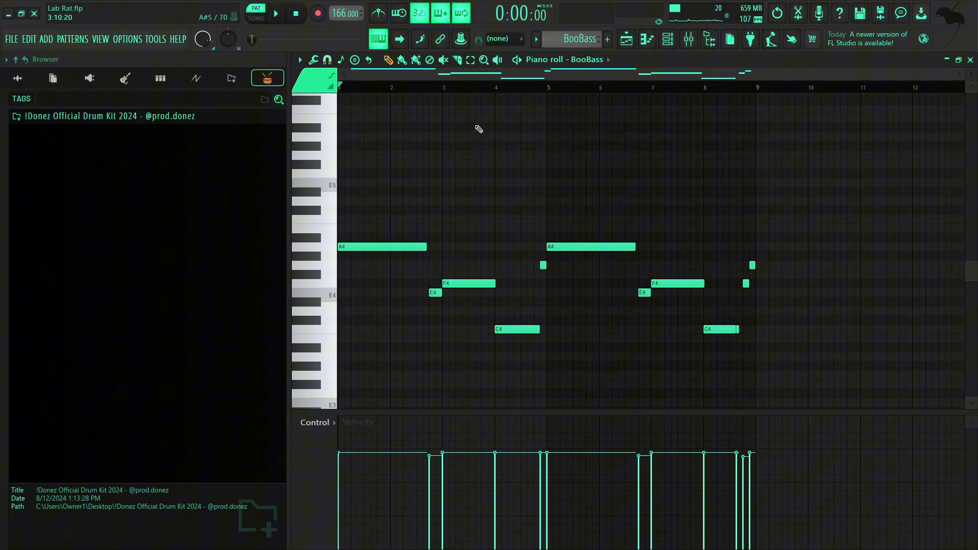
# Open the SRX KEYBOARDS #2 pattern's high melody notes in the piano roll.
pyautogui.click(275, 13)
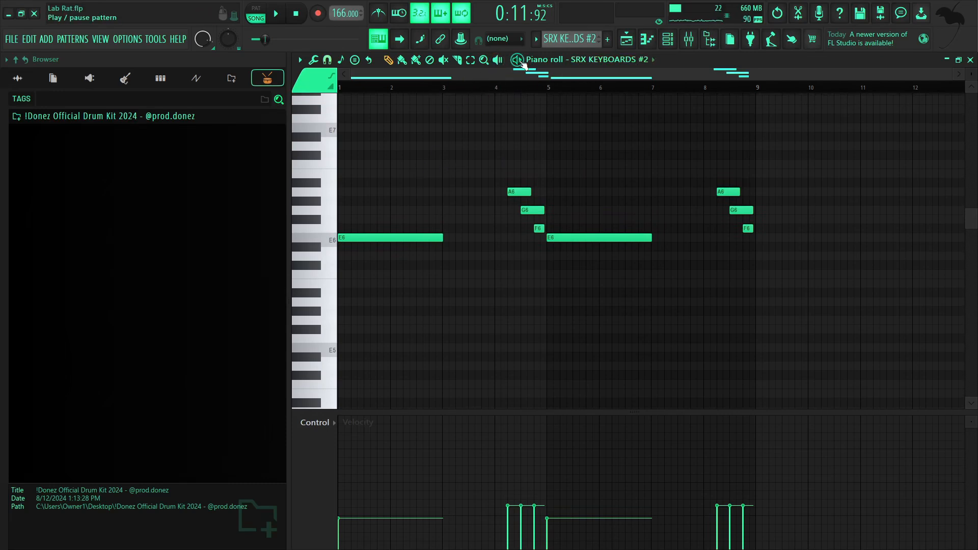
# Play the SRX KEYBOARDS #2 melody, then return to the five-track Playlist arrangement.
pyautogui.click(276, 14)
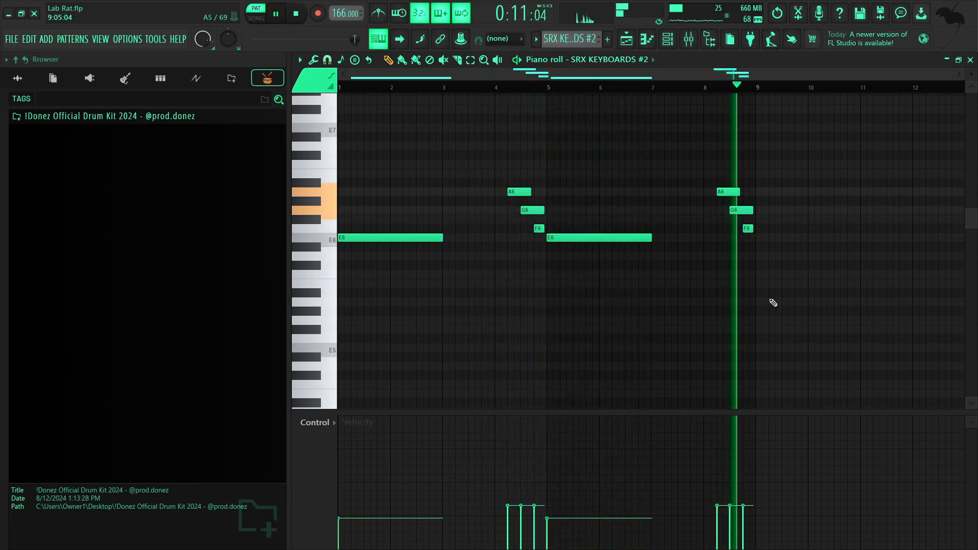
pyautogui.click(667, 39)
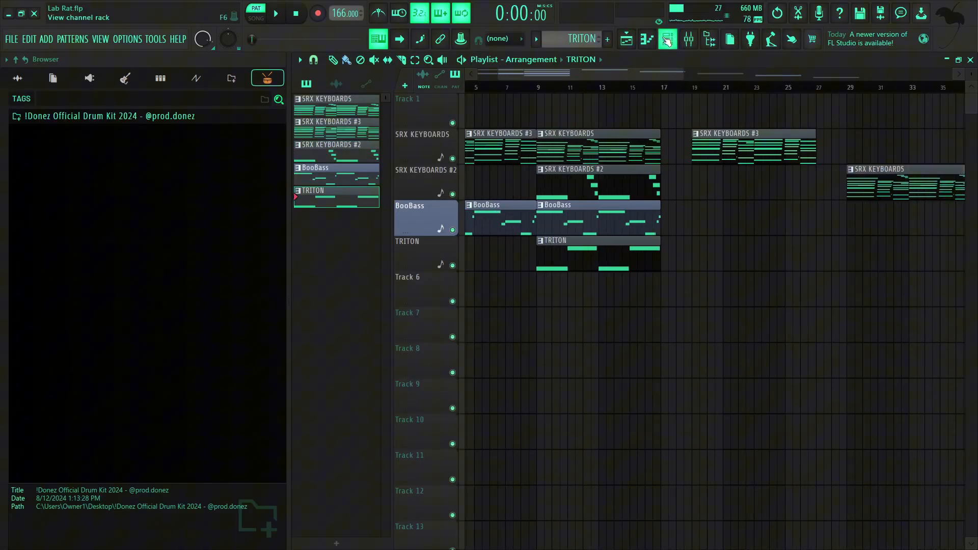
# Play the TRITON pattern's long notes, then mute the SRX KEYBOARDS and BooBass tracks.
pyautogui.click(667, 39)
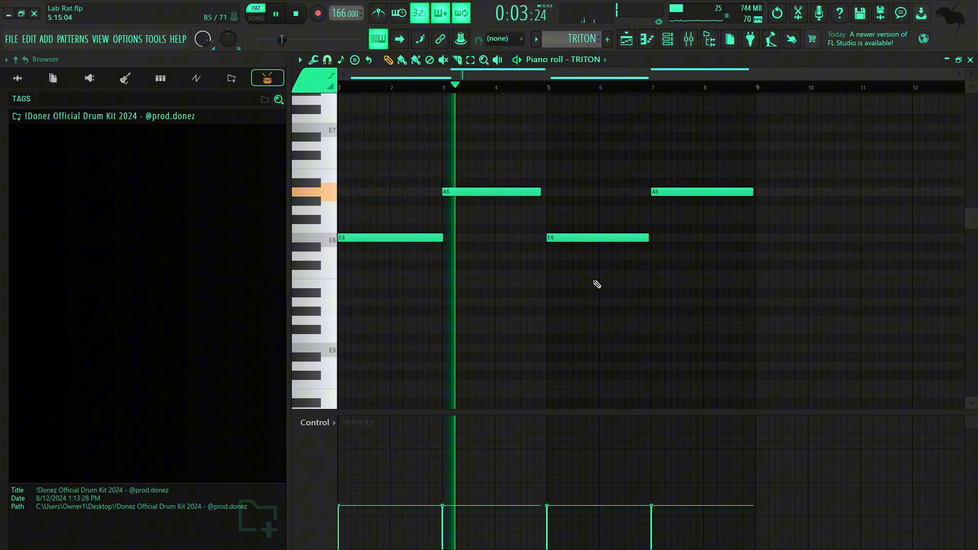
pyautogui.click(626, 39)
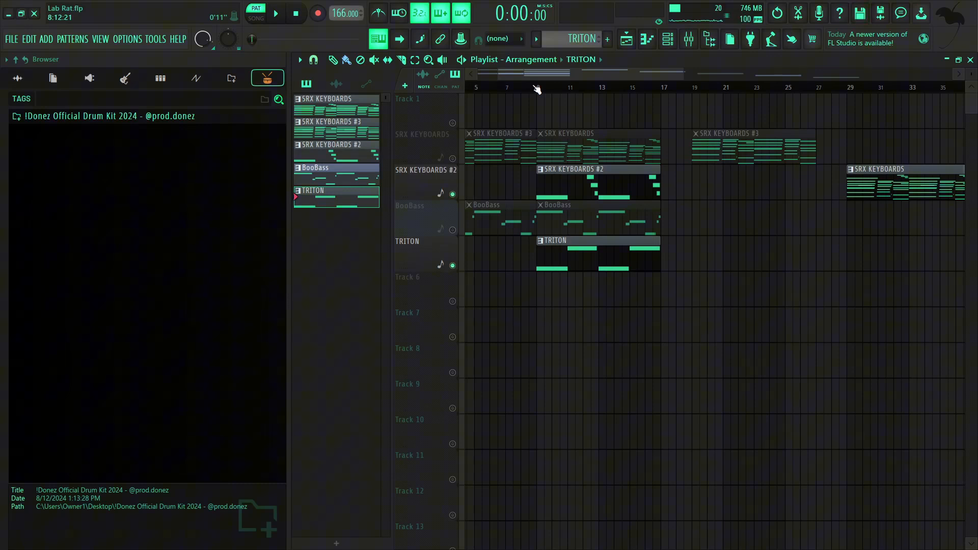
pyautogui.click(275, 12)
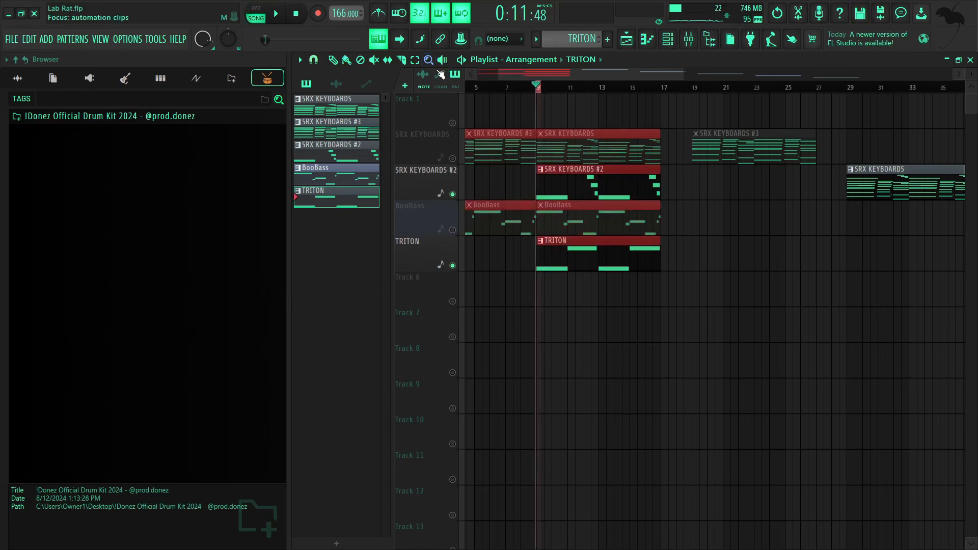
pyautogui.click(333, 59)
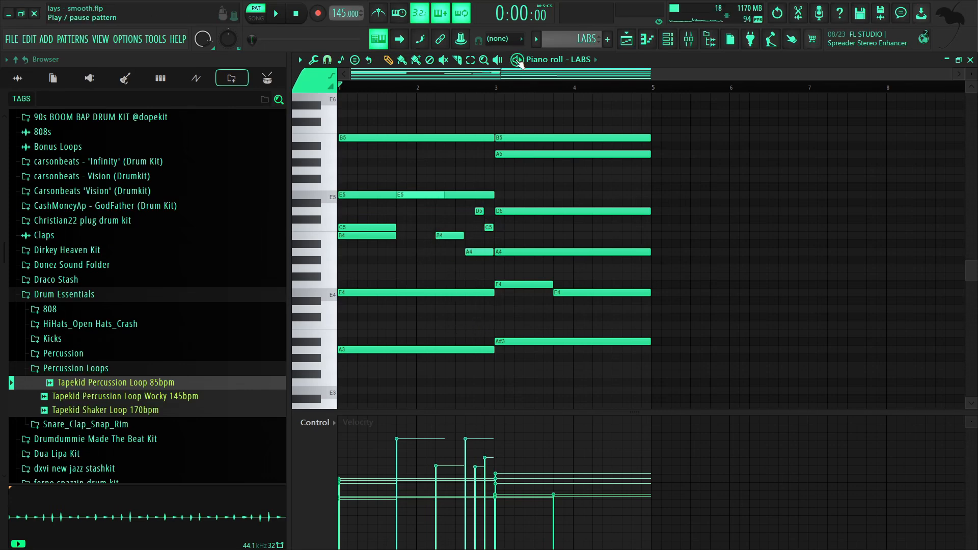
pyautogui.click(276, 13)
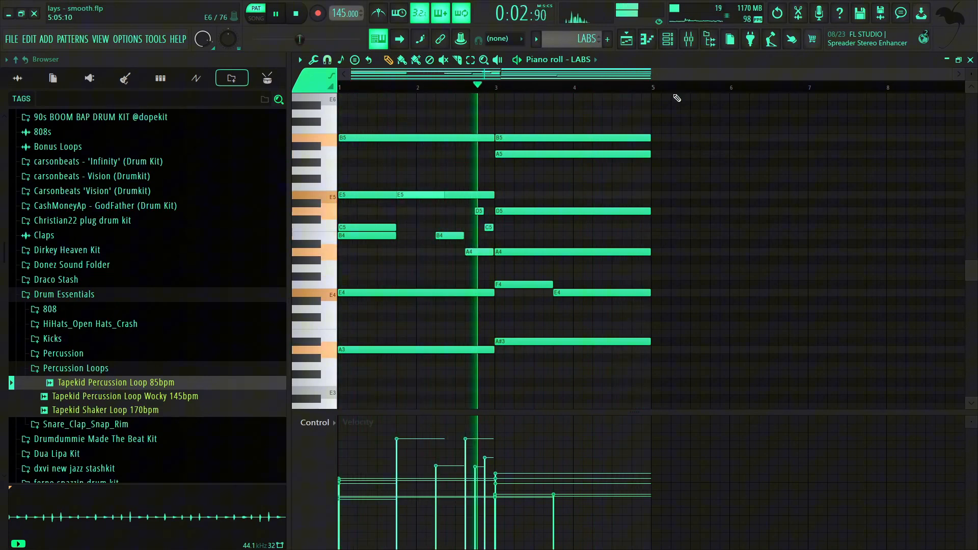
pyautogui.click(626, 40)
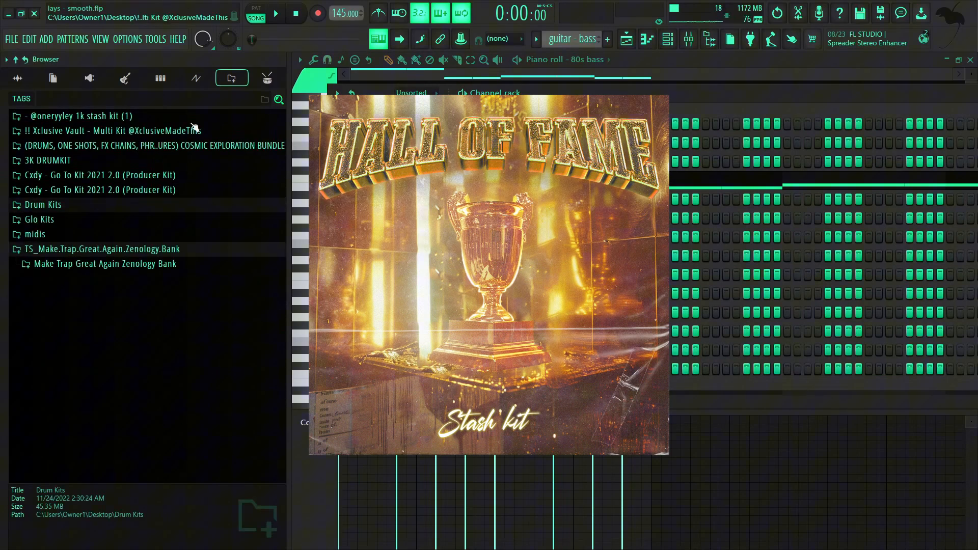
# Drag from the Hall of Fame kit's Go To Sounds presets to the Triton Go To Bells pattern.
pyautogui.moveTo(49, 197); pyautogui.dragTo(417, 179)
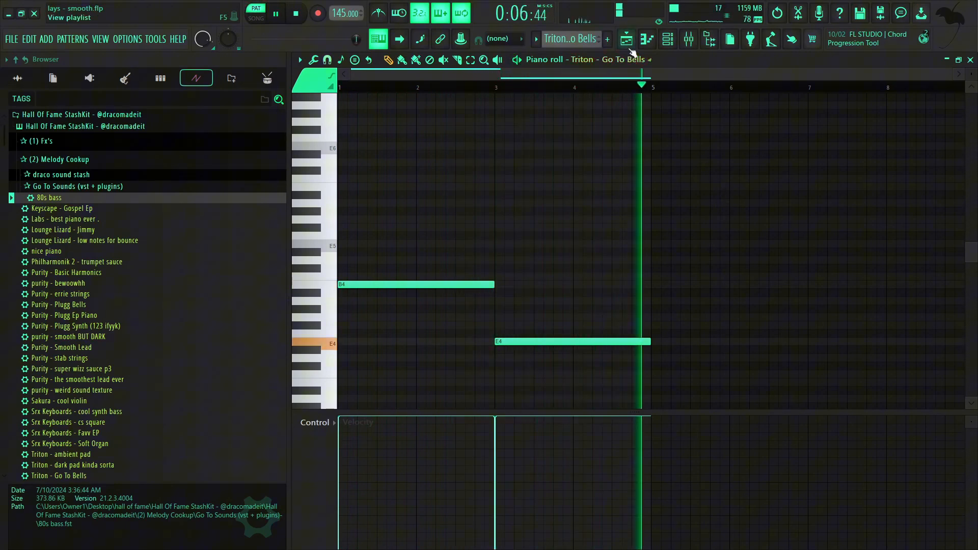
# Play the Triton Go To Bells B4 and E4 notes, then view Pattern 7 in the channel rack.
pyautogui.click(625, 39)
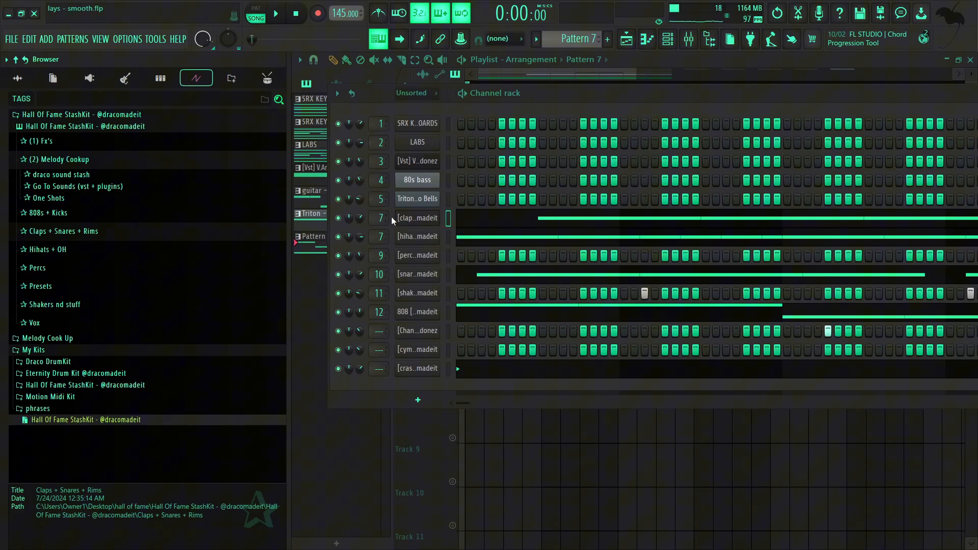
# Review the clap and hihat notes in the piano roll, toggle hihat mute, and play the cowbell part.
pyautogui.doubleClick(417, 218)
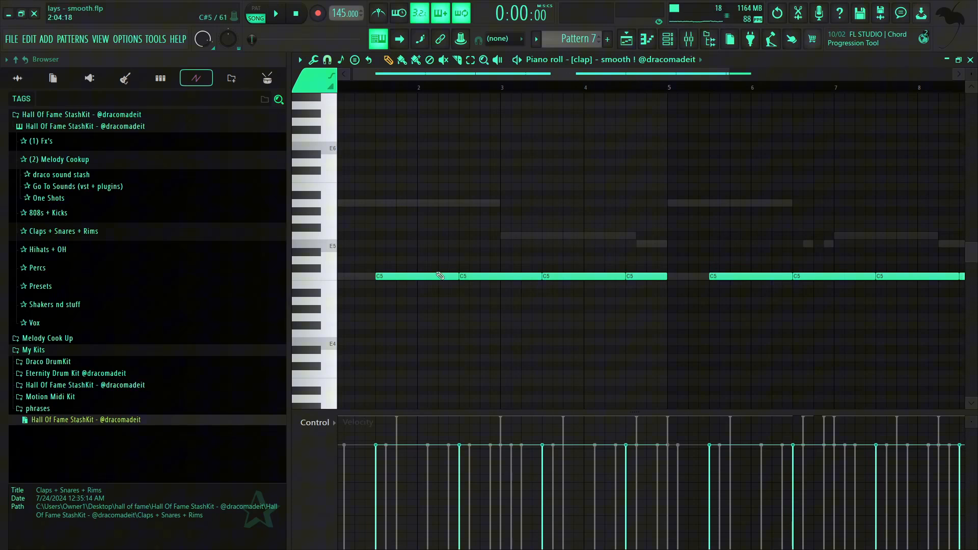
pyautogui.rightClick(417, 236)
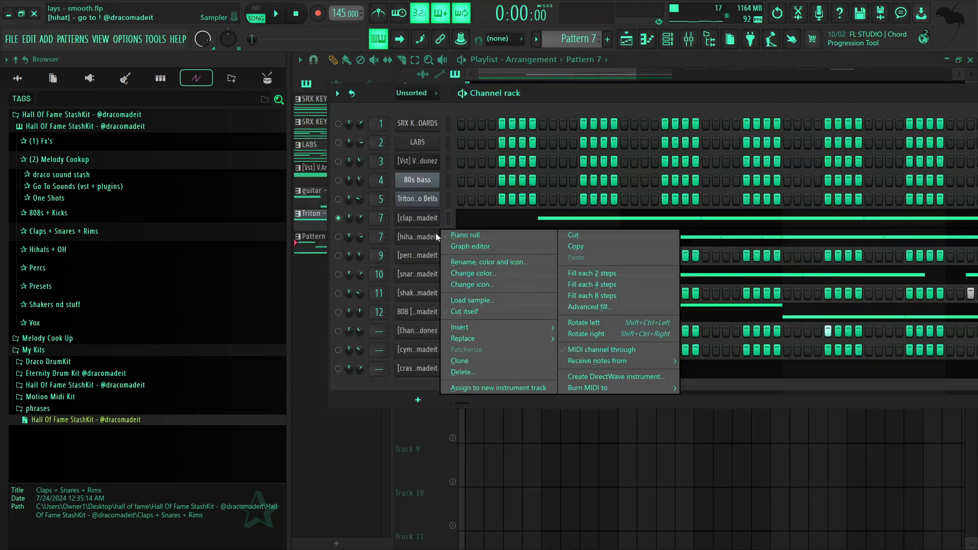
pyautogui.click(464, 235)
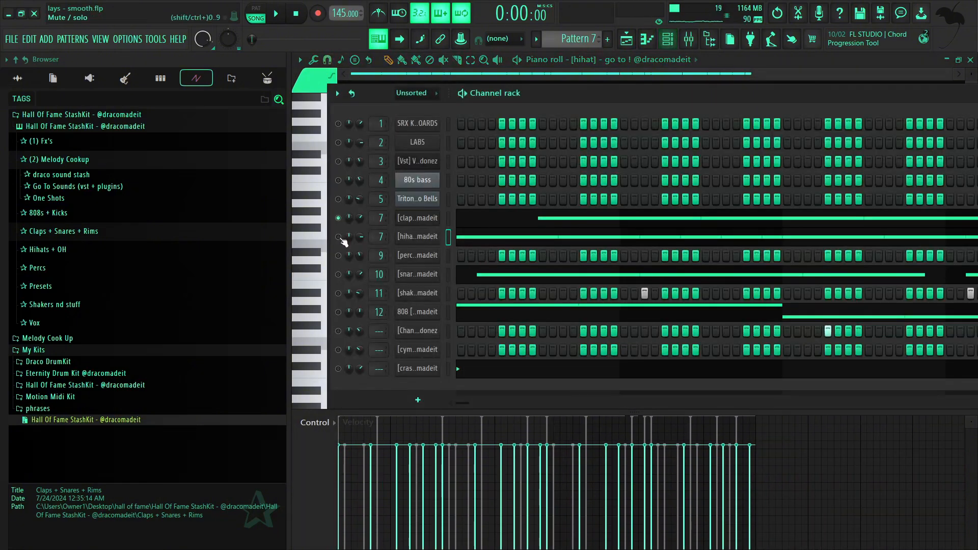
pyautogui.click(275, 14)
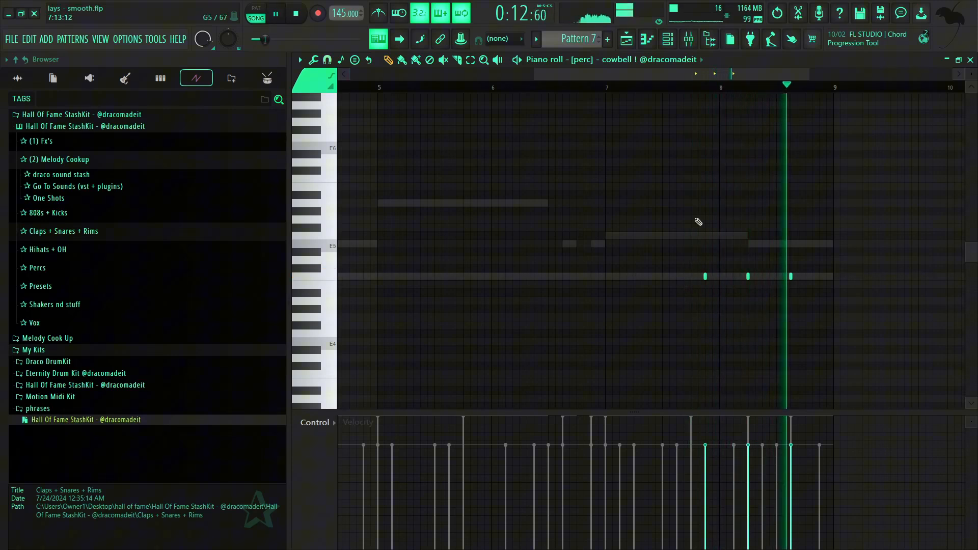
pyautogui.click(686, 39)
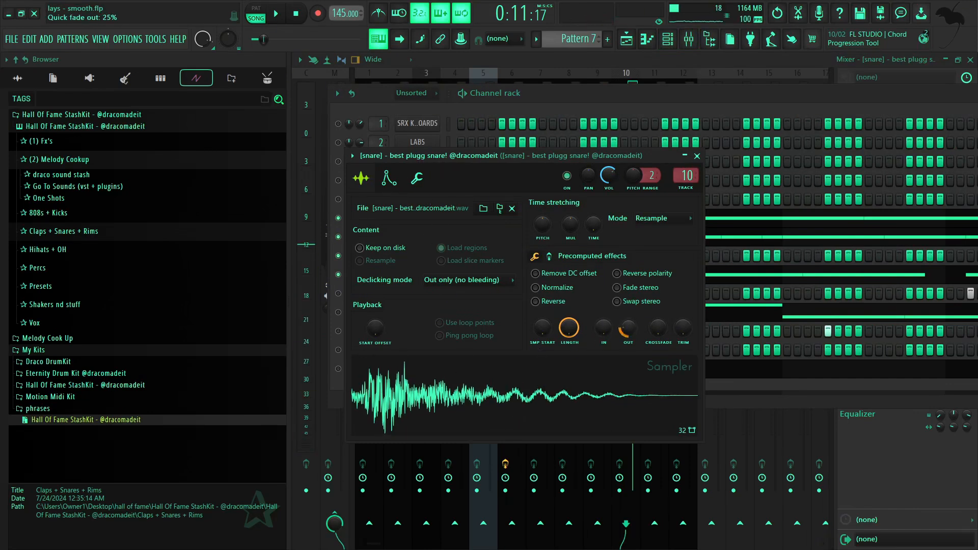
pyautogui.moveTo(697, 157)
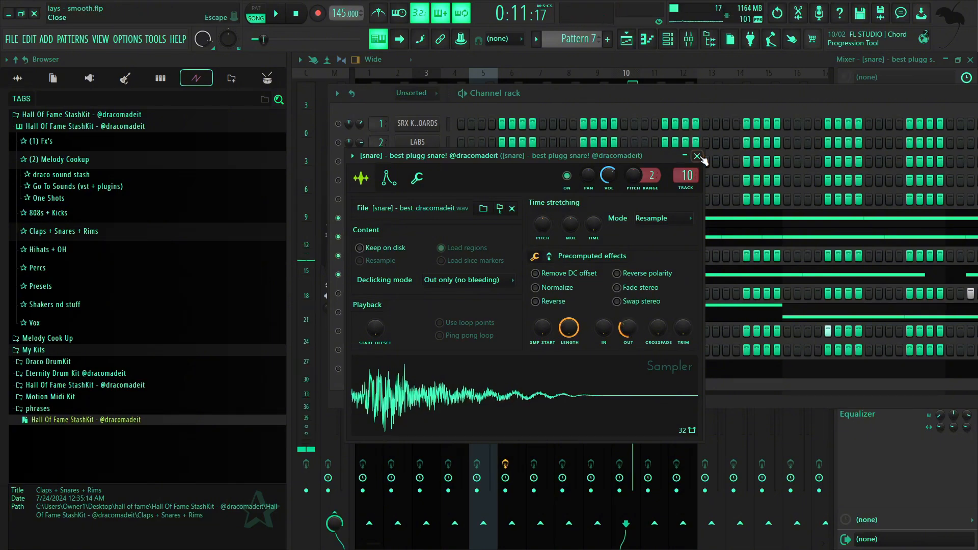
# Close the snare sample's Sampler settings window after reviewing it.
pyautogui.click(697, 156)
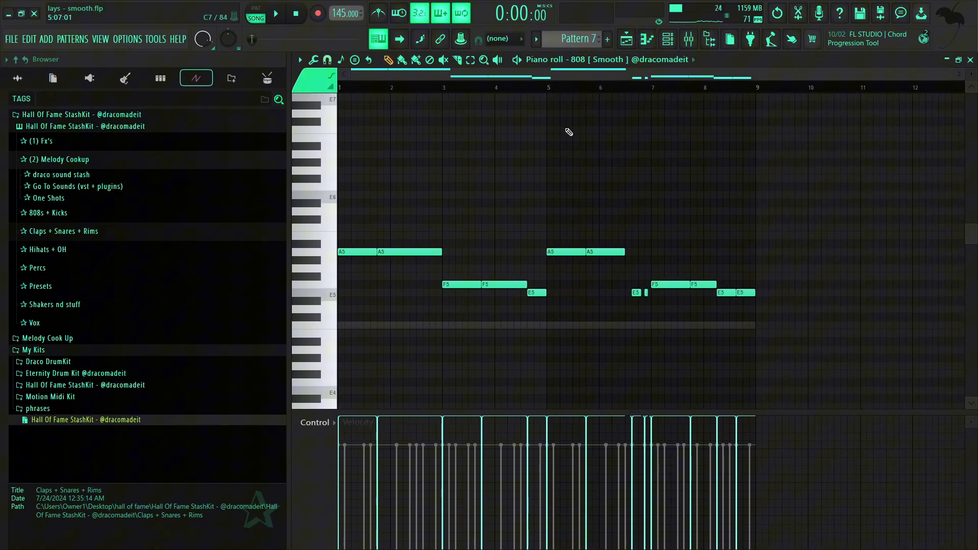
# Play the 808 Smooth bass notes, then return to the Playlist with Pattern 7 and Tapekid loop.
pyautogui.click(276, 14)
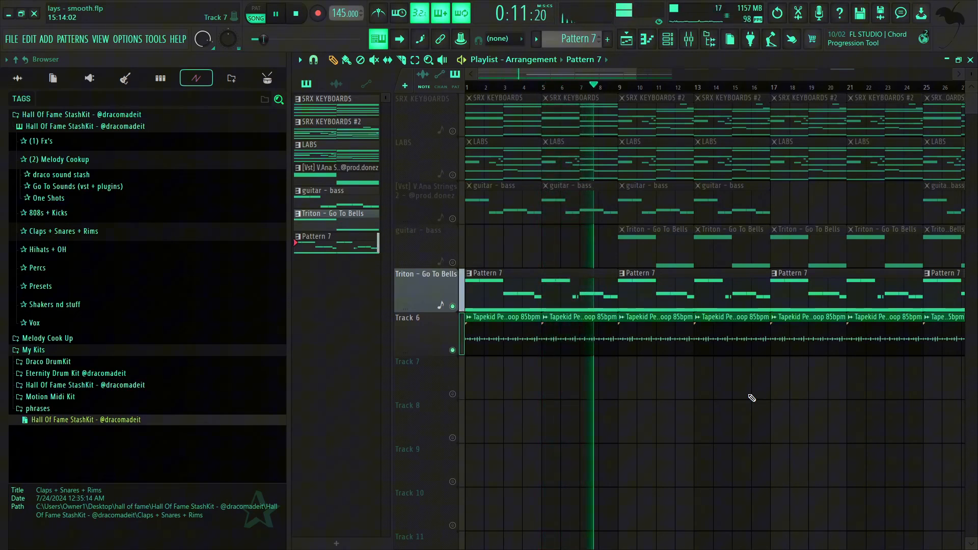
# Stop playback of the Pattern 7 and Tapekid loop arrangement.
pyautogui.click(297, 12)
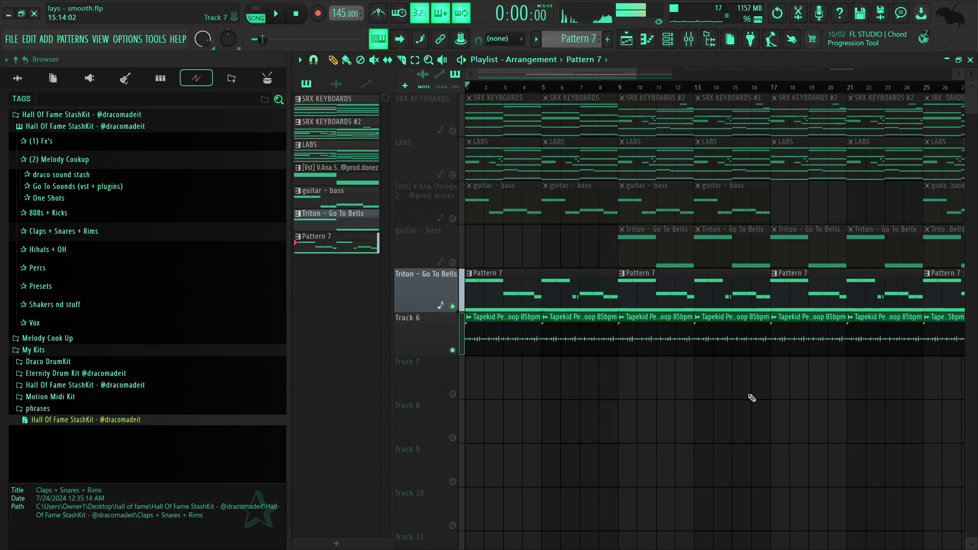